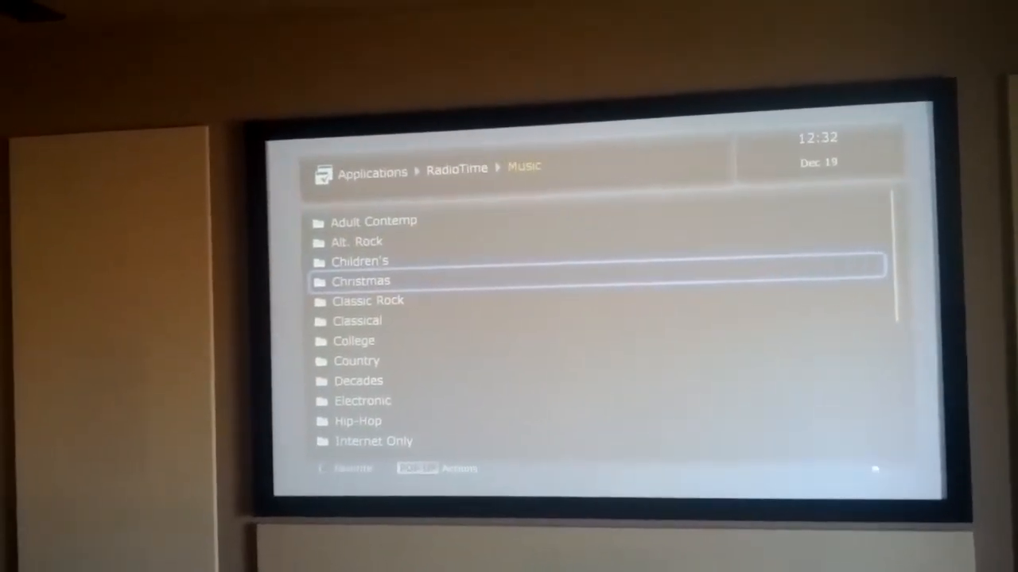
# - Enter the Christmas folder under Music to list its radio stations
pyautogui.click(361, 280)
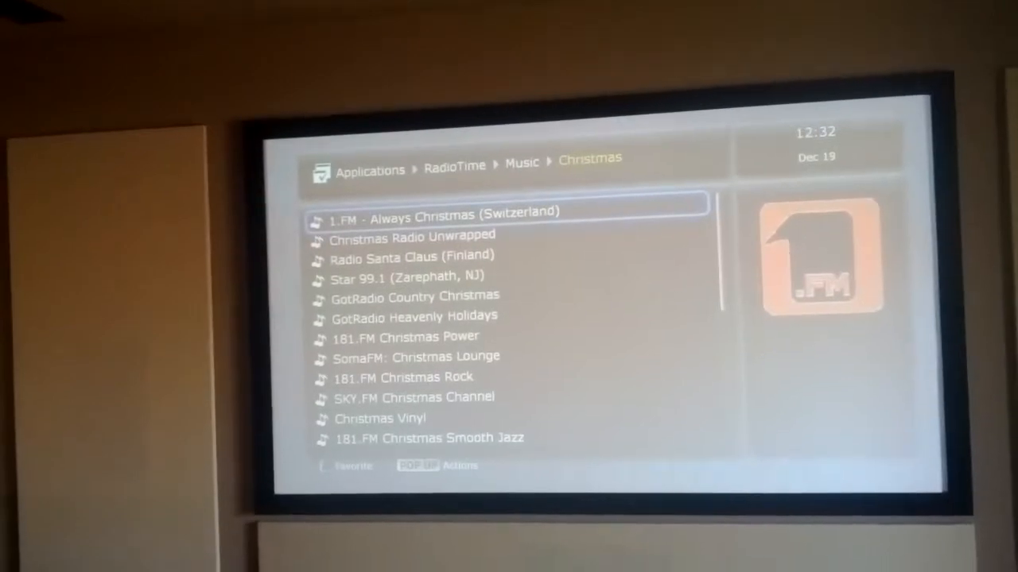